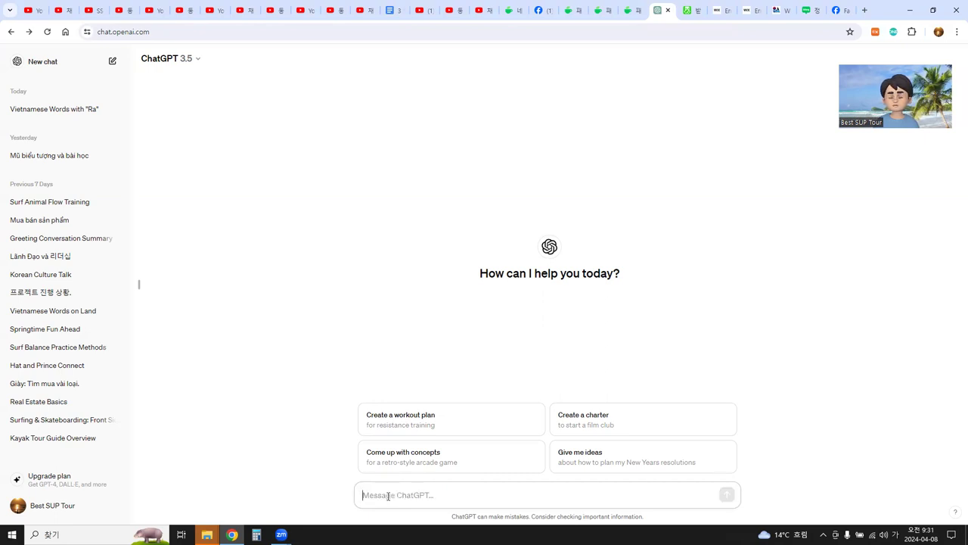
Type the prompt 'a story about the pilot and the little prince in the desert' in a new chat
{"action": "type", "text": "a st"}
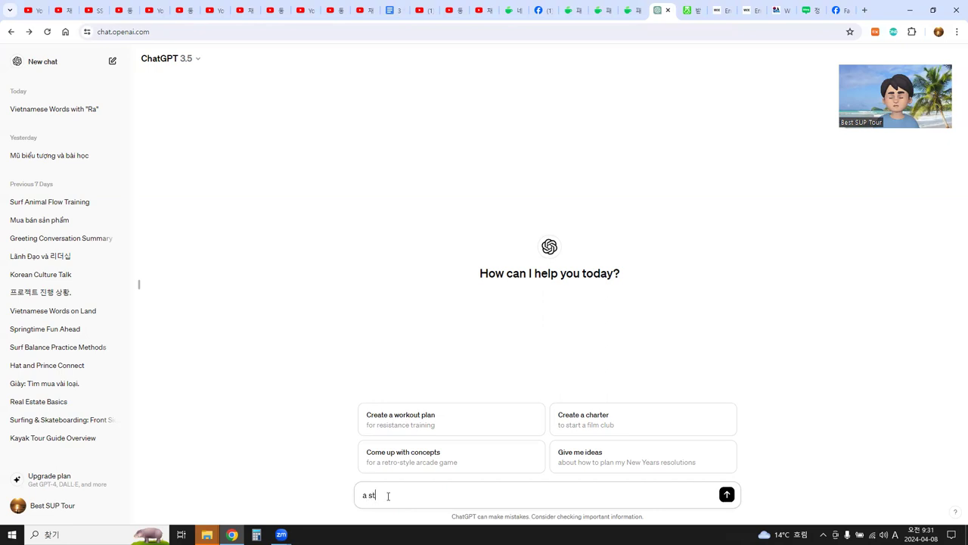
{"action": "type", "text": "ory ab"}
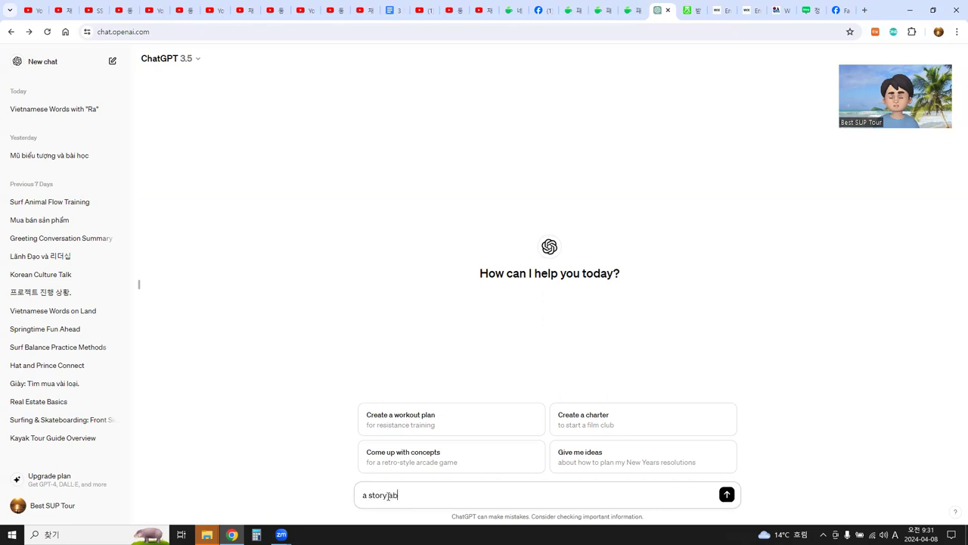
{"action": "type", "text": "about the pilot and"}
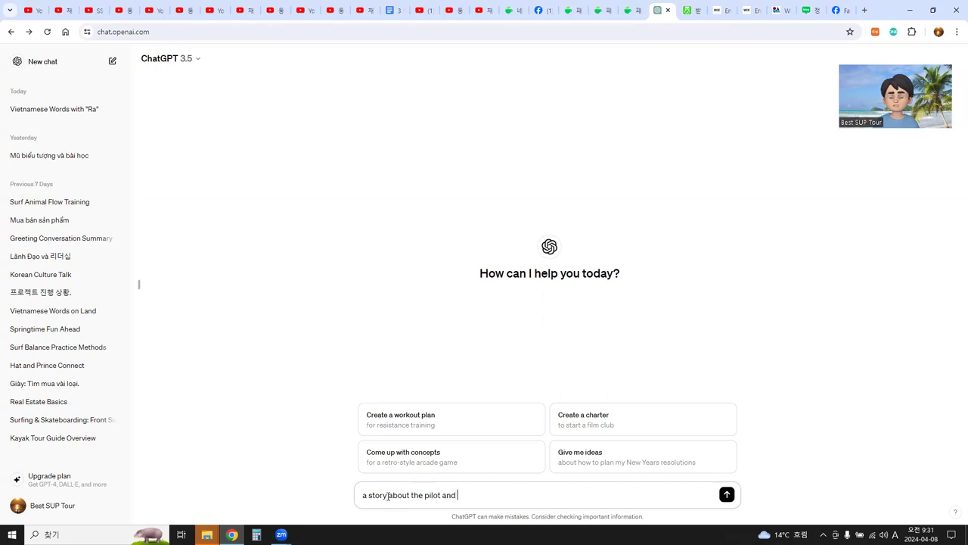
{"action": "type", "text": "the little p"}
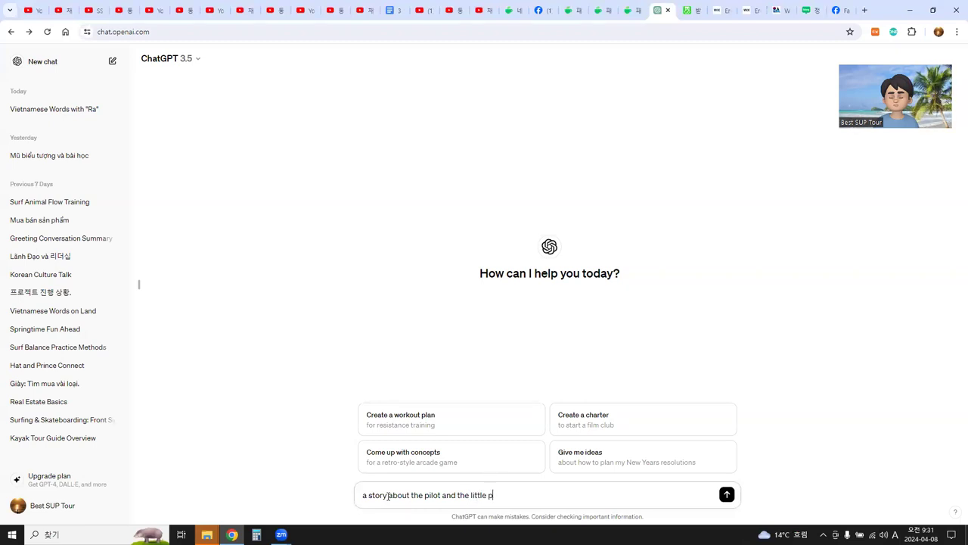
{"action": "type", "text": "rince"}
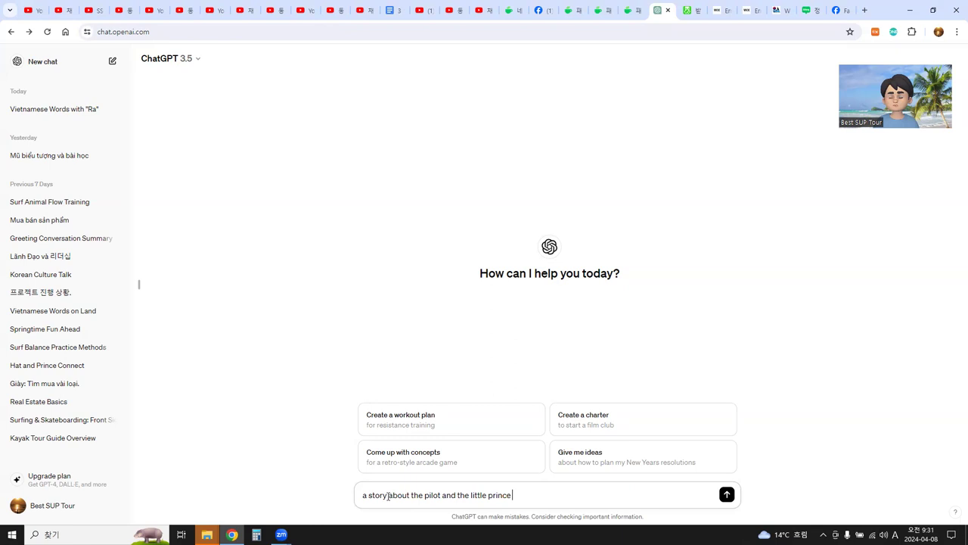
{"action": "type", "text": "in"}
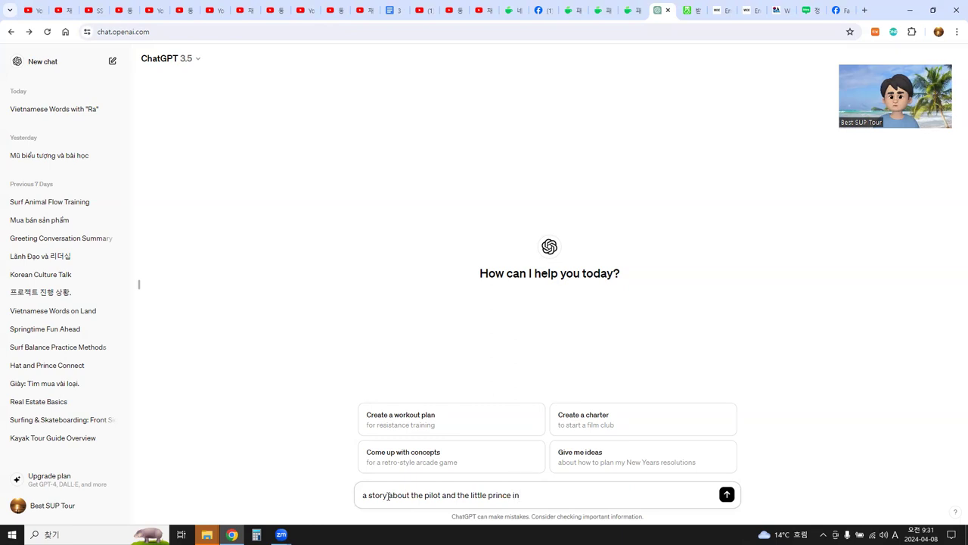
{"action": "type", "text": "the"}
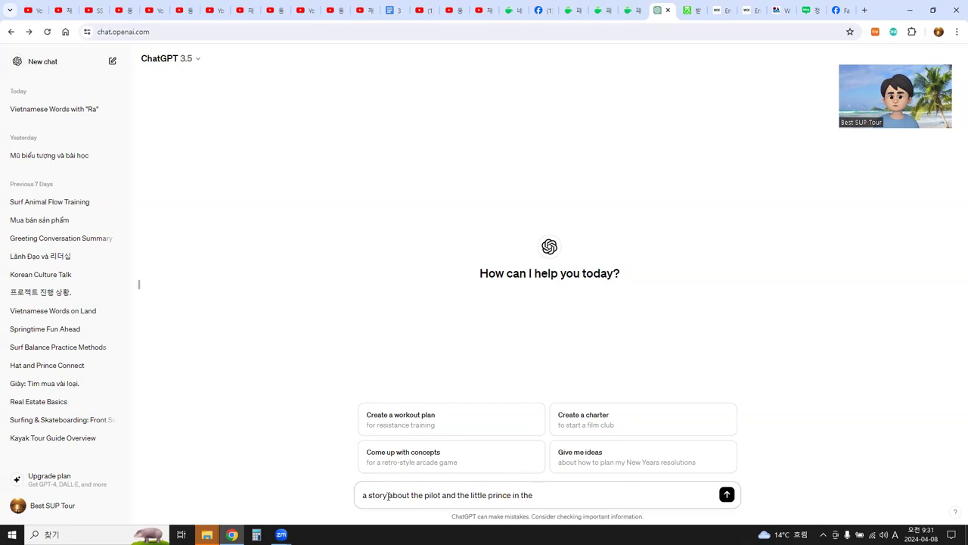
{"action": "type", "text": "desert"}
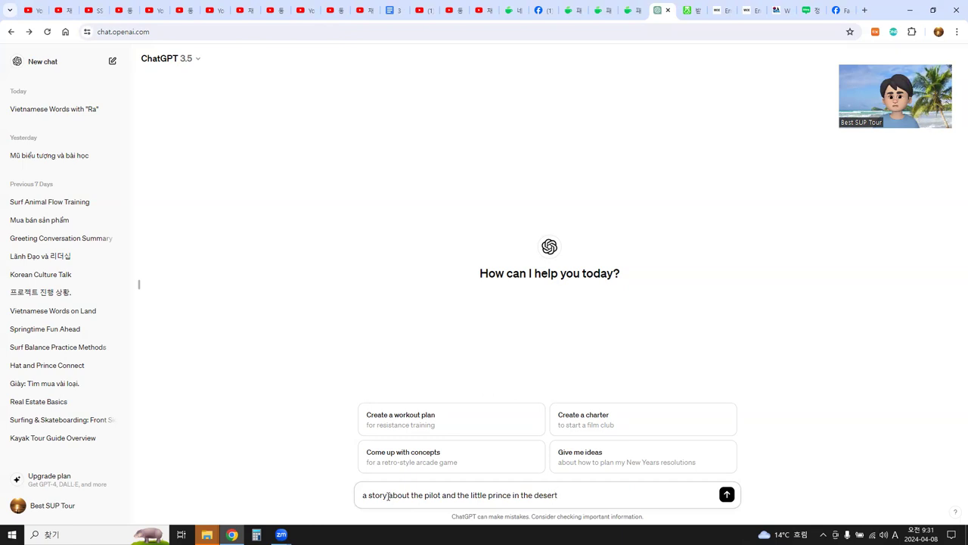
Send the desert story prompt and follow the generated story as it appears
{"action": "left_click", "coordinate": [726, 494]}
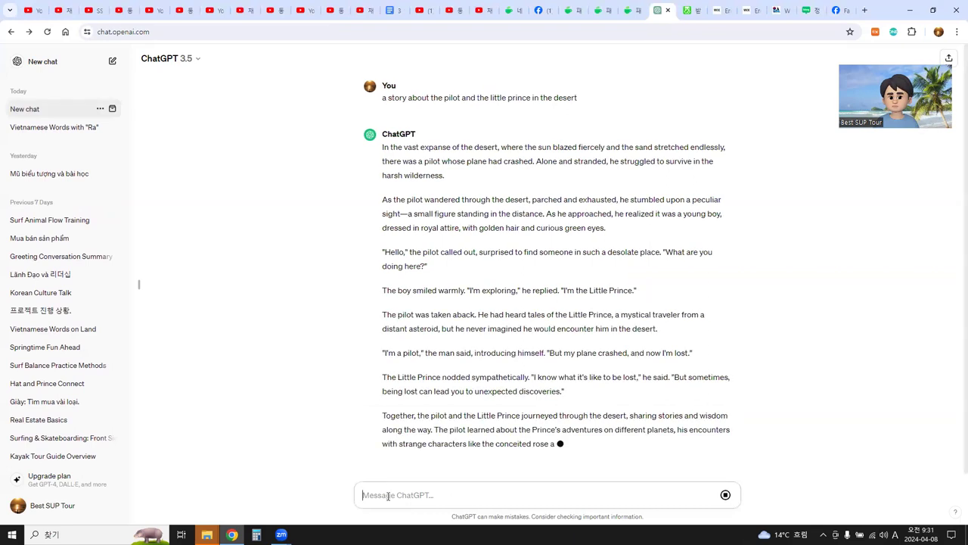
{"action": "scroll", "scroll_direction": "down", "scroll_amount": 3}
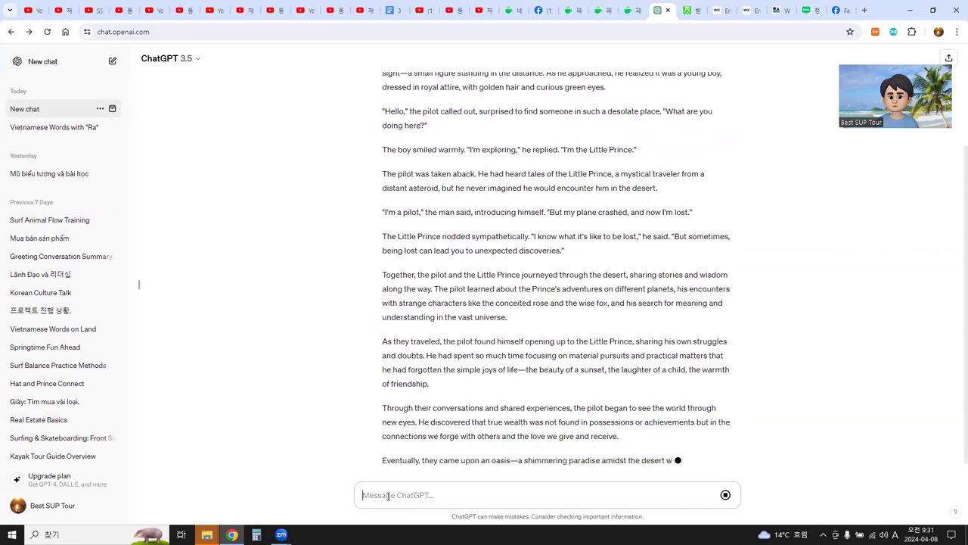
{"action": "scroll", "scroll_direction": "down", "scroll_amount": 3}
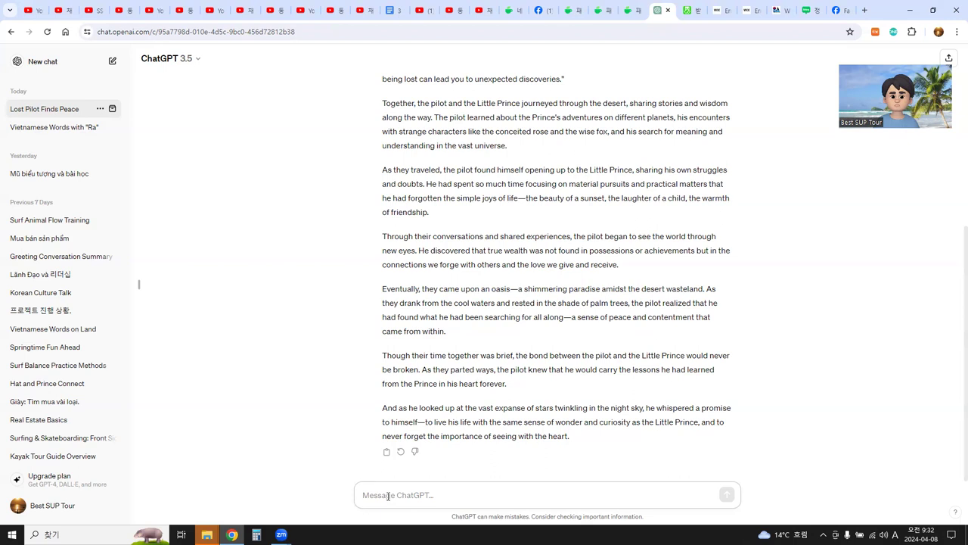
Type the follow-up 'translate above in Korean and Vietnamese'
{"action": "type", "text": "tr"}
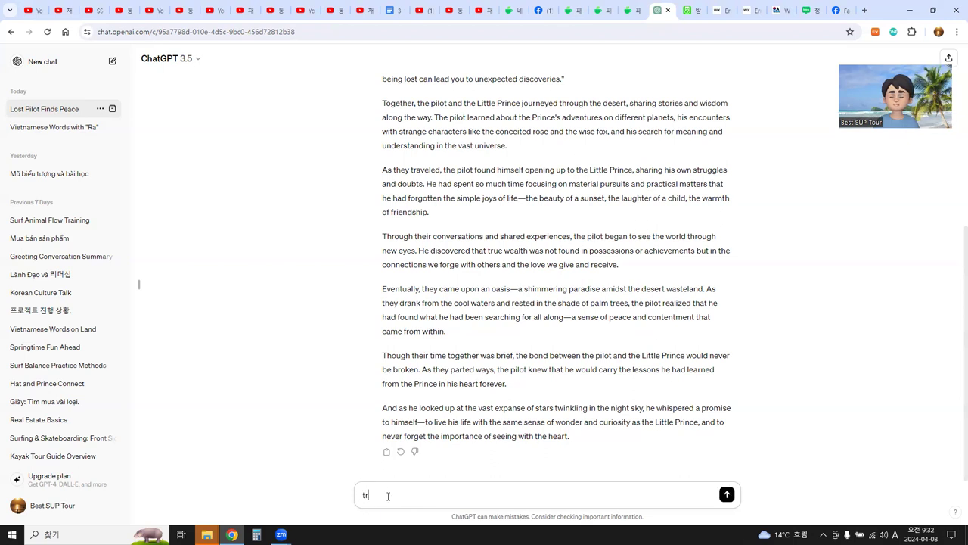
{"action": "type", "text": "transla"}
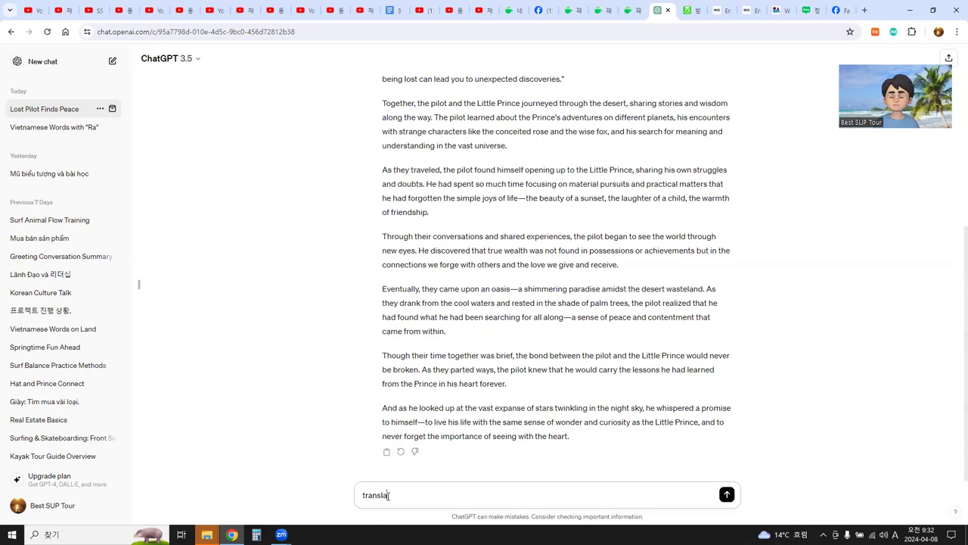
{"action": "type", "text": "te"}
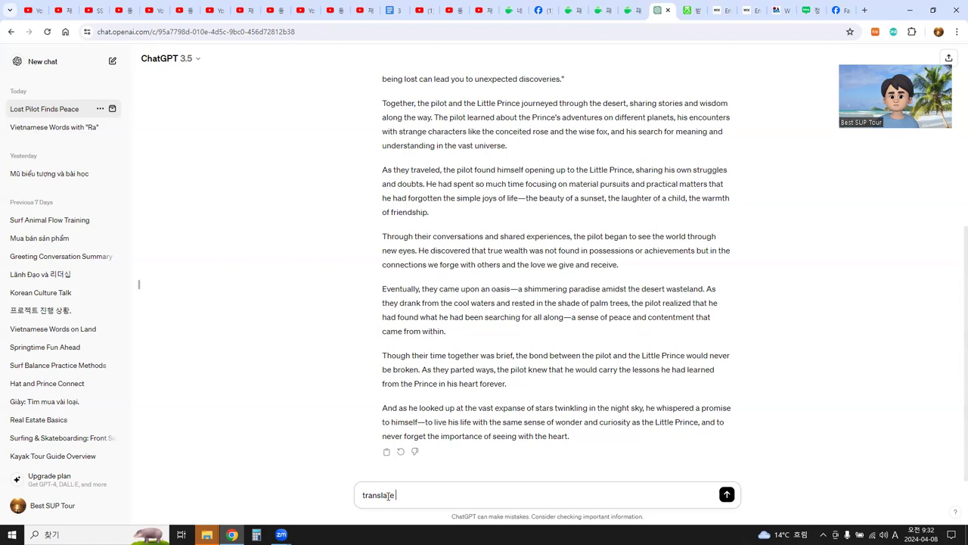
{"action": "type", "text": "above"}
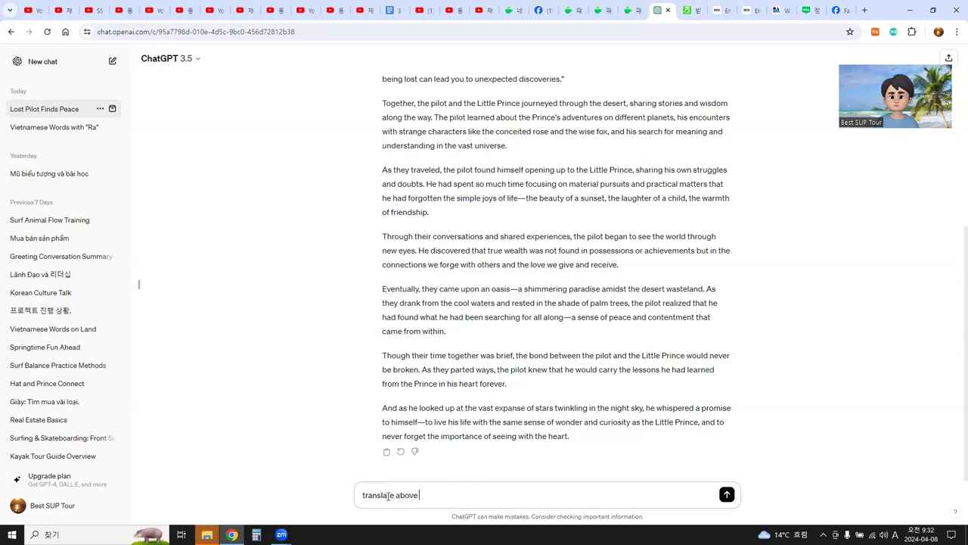
{"action": "type", "text": "in"}
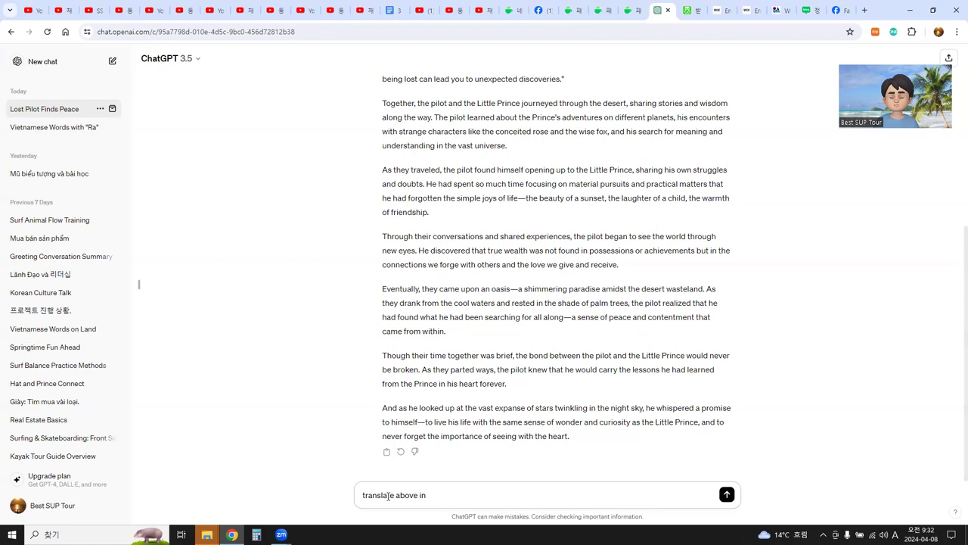
{"action": "type", "text": "Korean"}
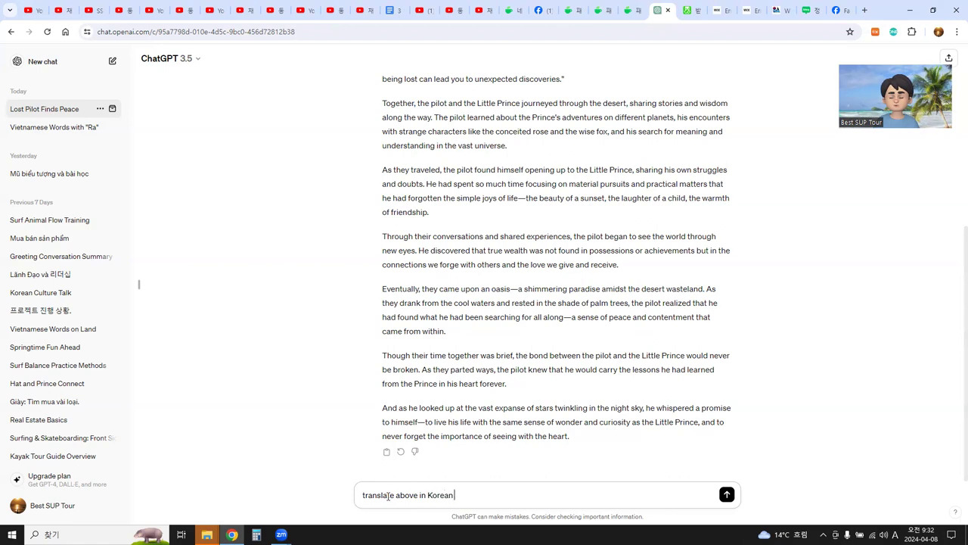
{"action": "type", "text": "and"}
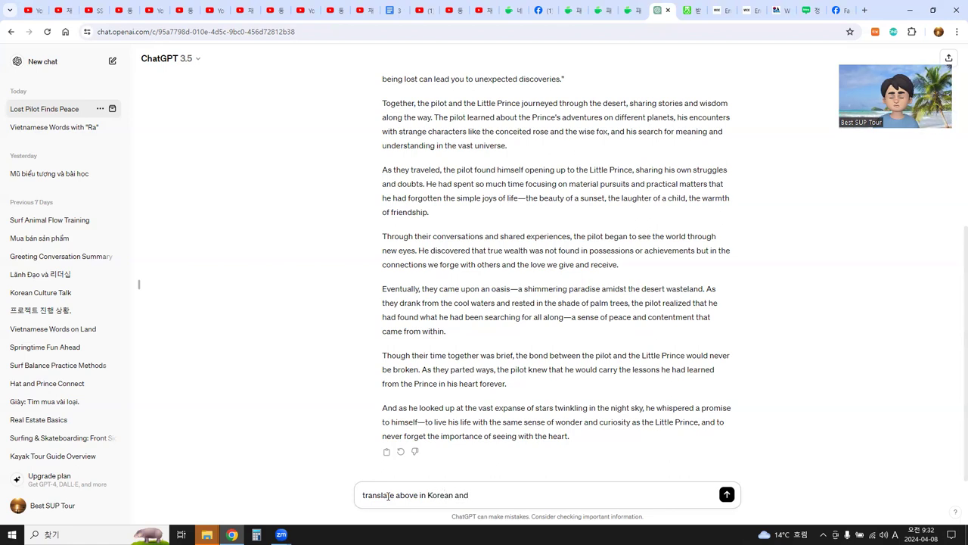
{"action": "type", "text": "Vietn"}
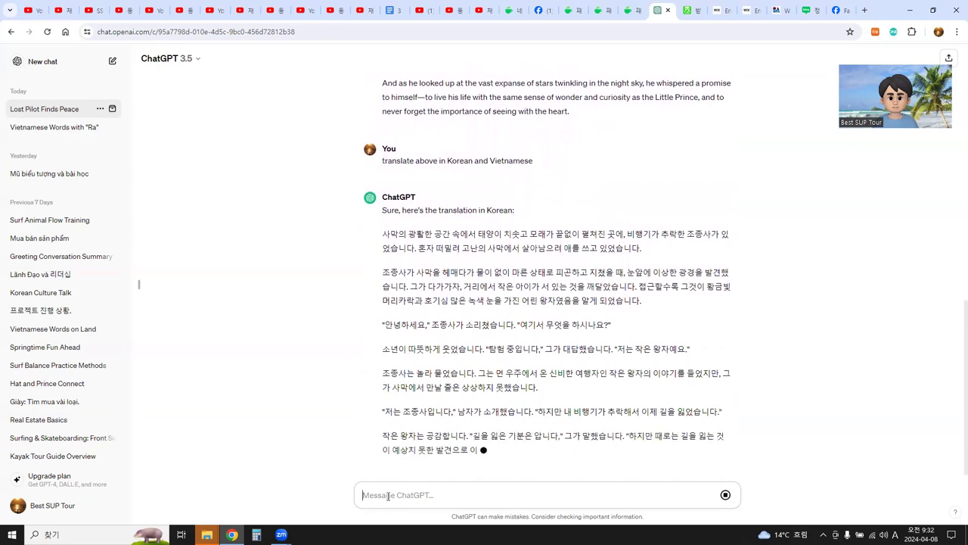
Resume the cut-off response so the Vietnamese translation finishes, following it down
{"action": "scroll", "scroll_direction": "down", "scroll_amount": 3}
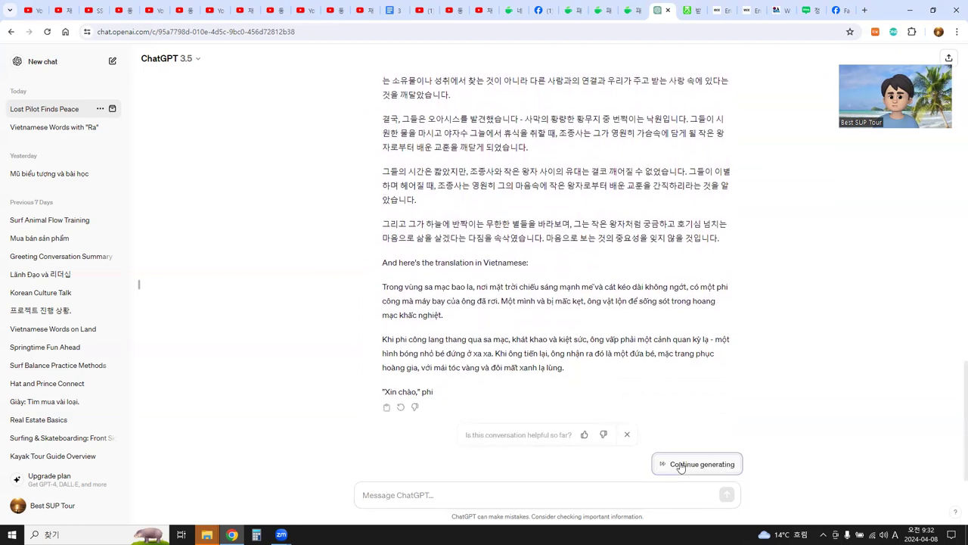
{"action": "left_click", "coordinate": [696, 464]}
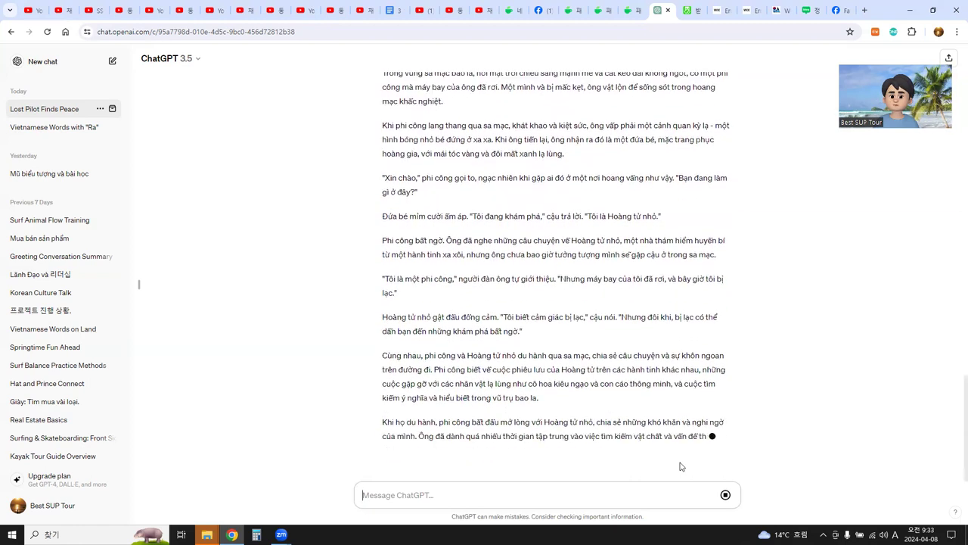
{"action": "scroll", "scroll_direction": "down", "scroll_amount": 3}
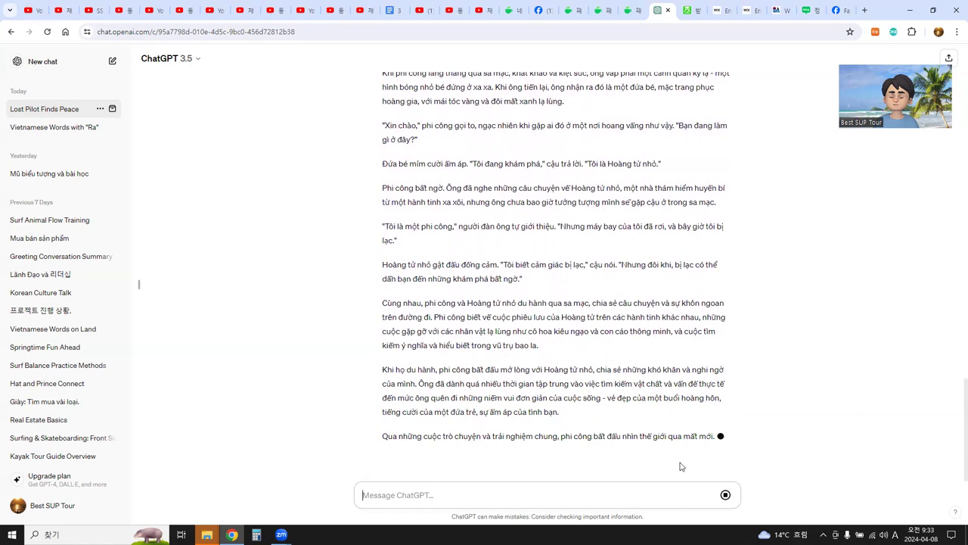
{"action": "scroll", "scroll_direction": "down", "scroll_amount": 3}
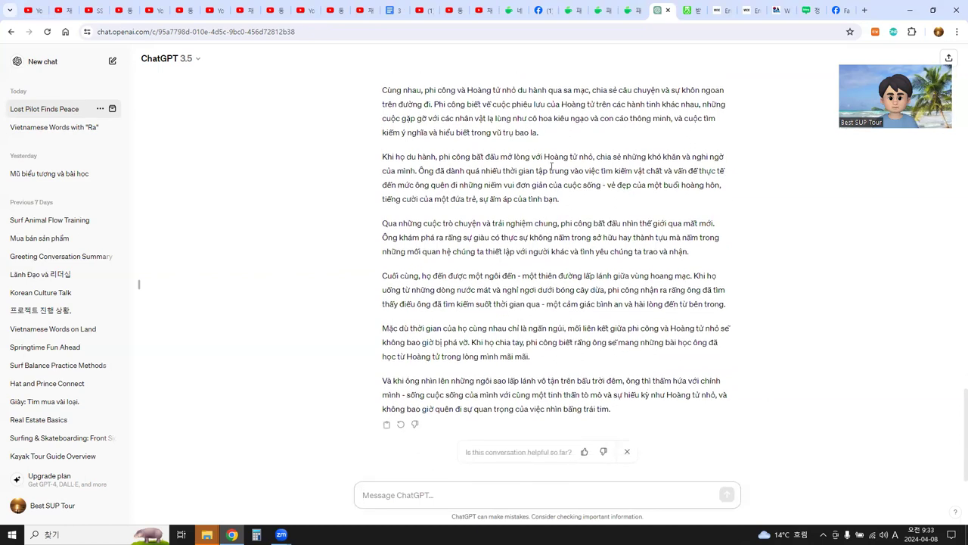
{"action": "scroll", "scroll_direction": "up", "scroll_amount": 3}
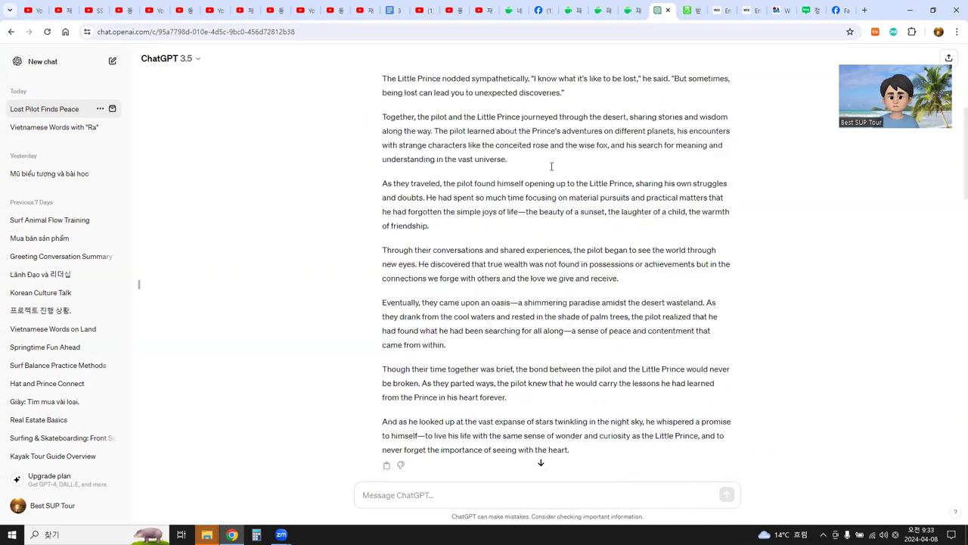
Copy the English story with its Korean and Vietnamese translations, then switch to the Google Doc
{"action": "scroll", "scroll_direction": "up", "scroll_amount": 3}
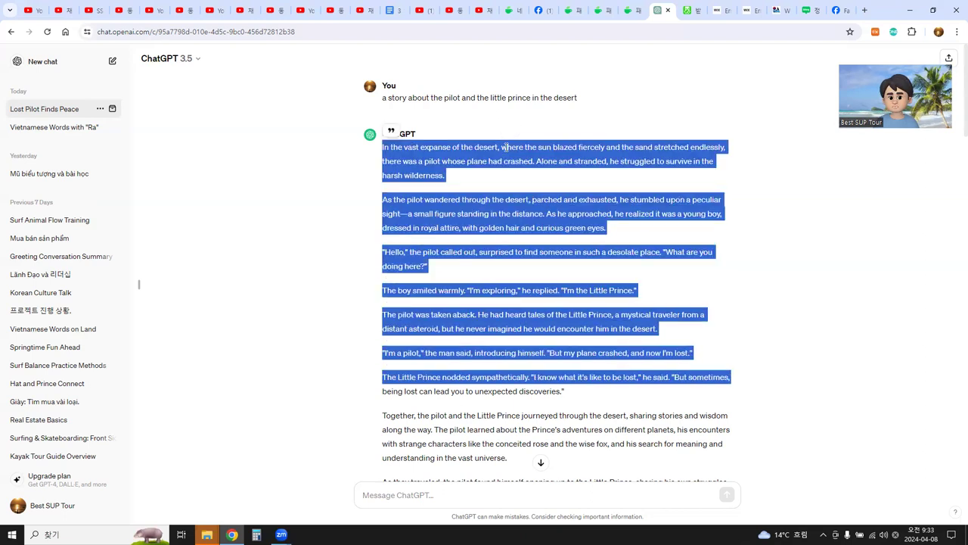
{"action": "scroll", "scroll_direction": "down", "scroll_amount": 3}
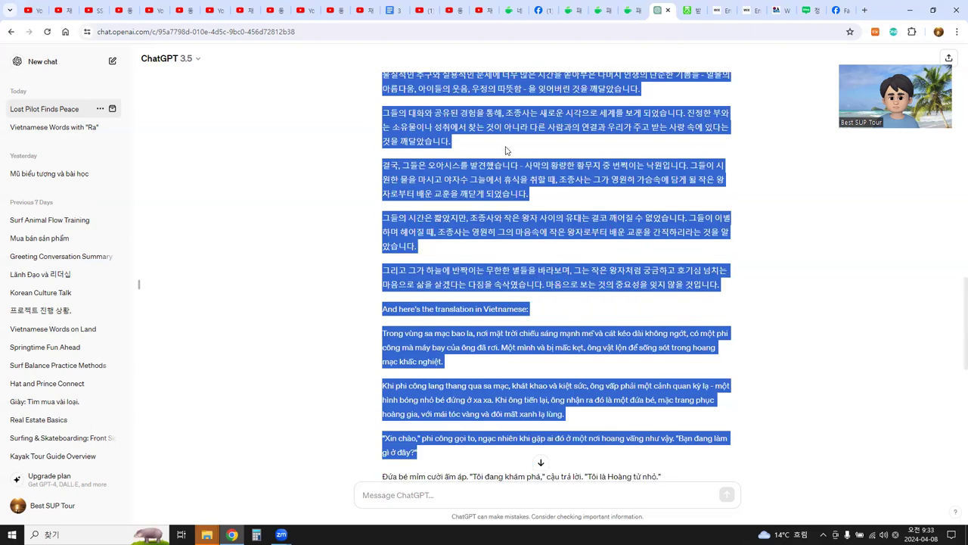
{"action": "scroll", "scroll_direction": "down", "scroll_amount": 3}
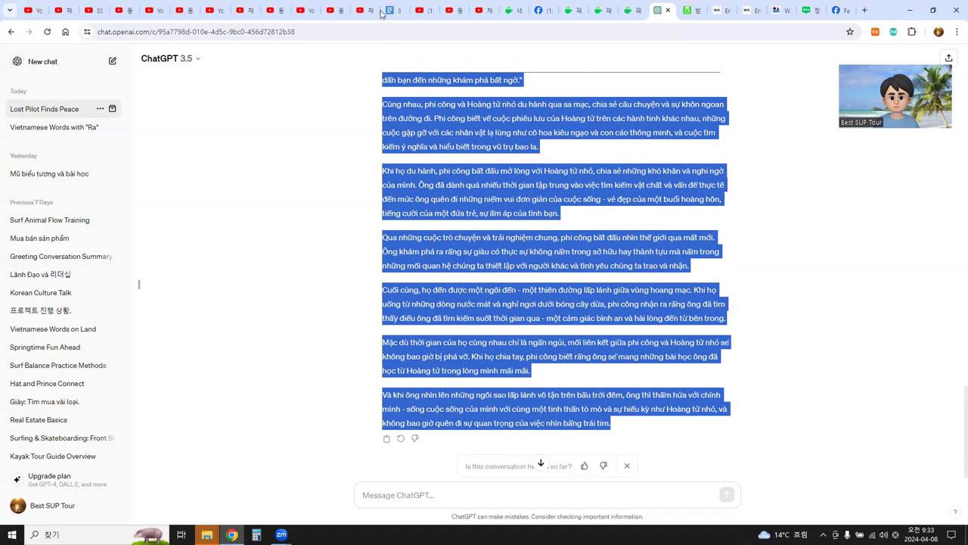
{"action": "left_click", "coordinate": [393, 10]}
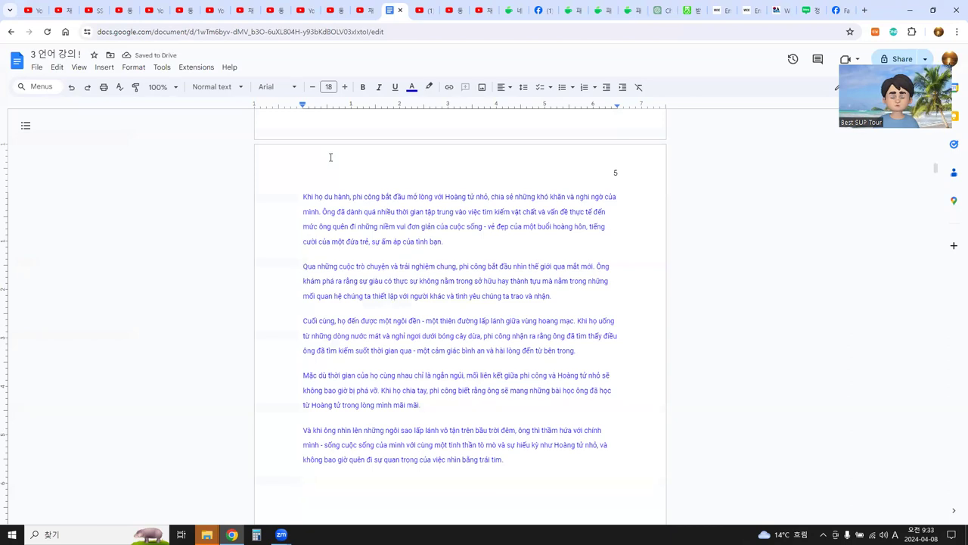
Paste the story and translations over the old document text and review the pasted content
{"action": "left_click_drag", "start_coordinate": [304, 266], "coordinate": [505, 459]}
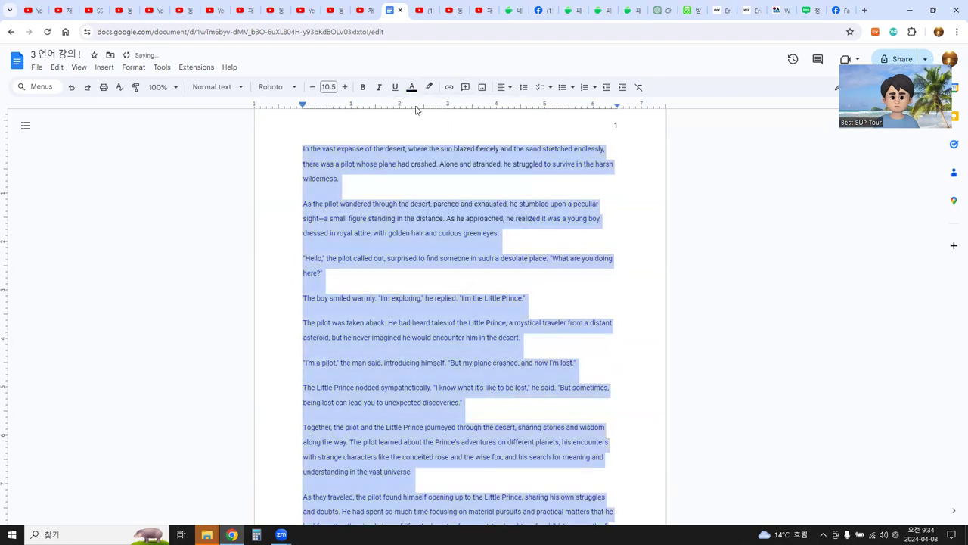
{"action": "left_click", "coordinate": [368, 177]}
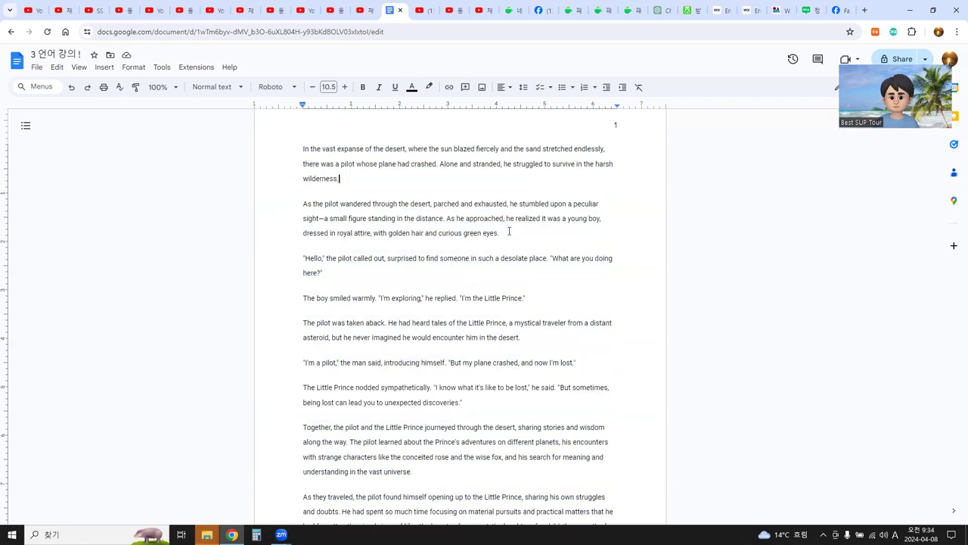
{"action": "scroll", "scroll_direction": "down", "scroll_amount": 3}
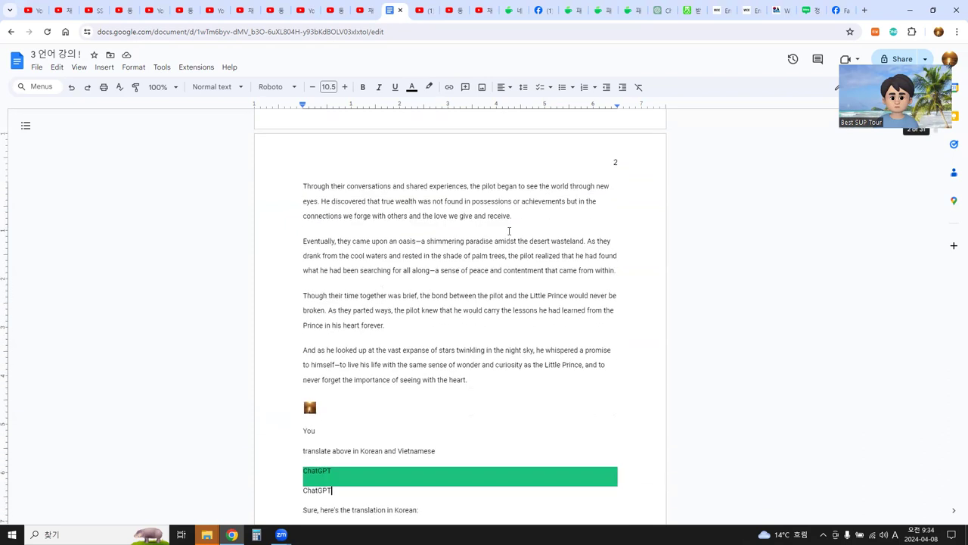
{"action": "scroll", "scroll_direction": "down", "scroll_amount": 3}
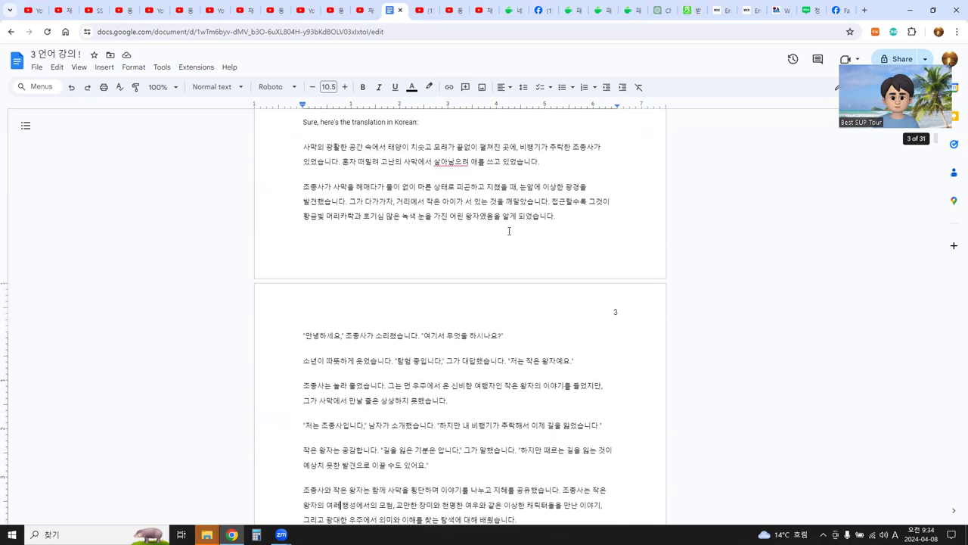
{"action": "scroll", "scroll_direction": "down", "scroll_amount": 3}
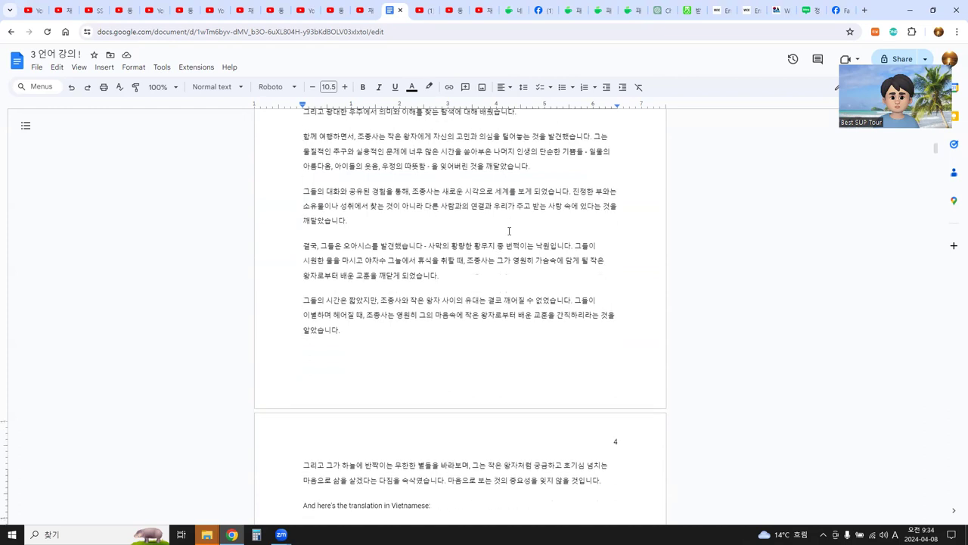
{"action": "scroll", "scroll_direction": "down", "scroll_amount": 3}
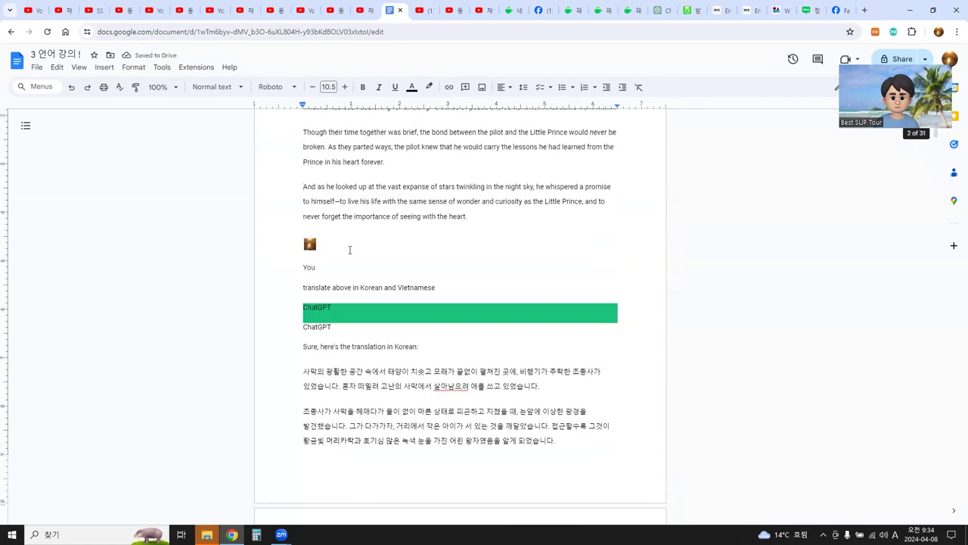
Move the first Korean and Vietnamese paragraphs up beneath the opening two English paragraphs
{"action": "scroll", "scroll_direction": "down", "scroll_amount": 3}
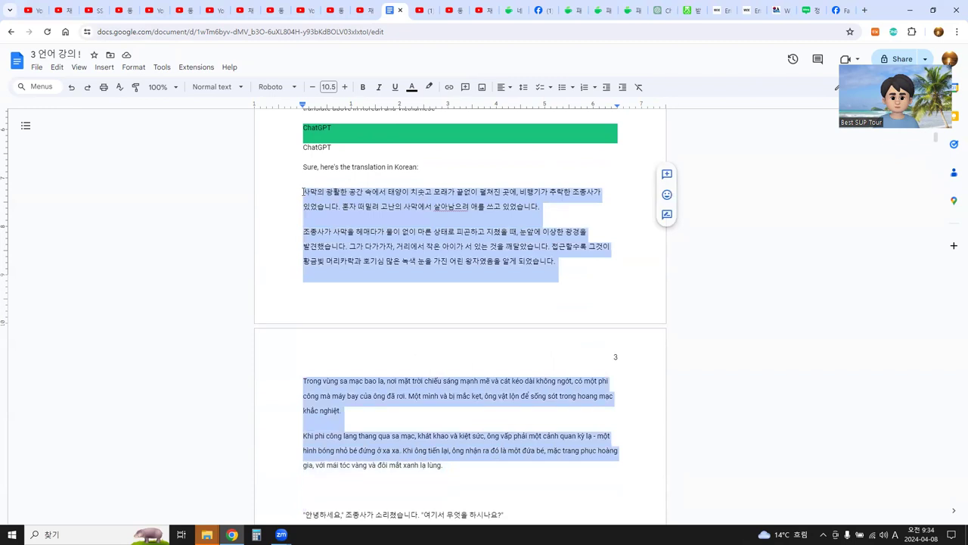
{"action": "key", "text": "Delete"}
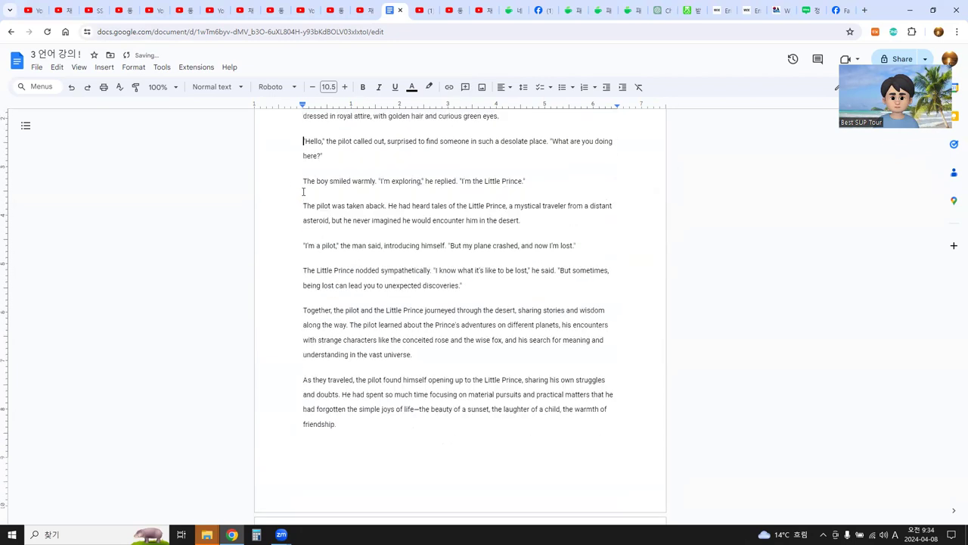
{"action": "scroll", "scroll_direction": "up", "scroll_amount": 3}
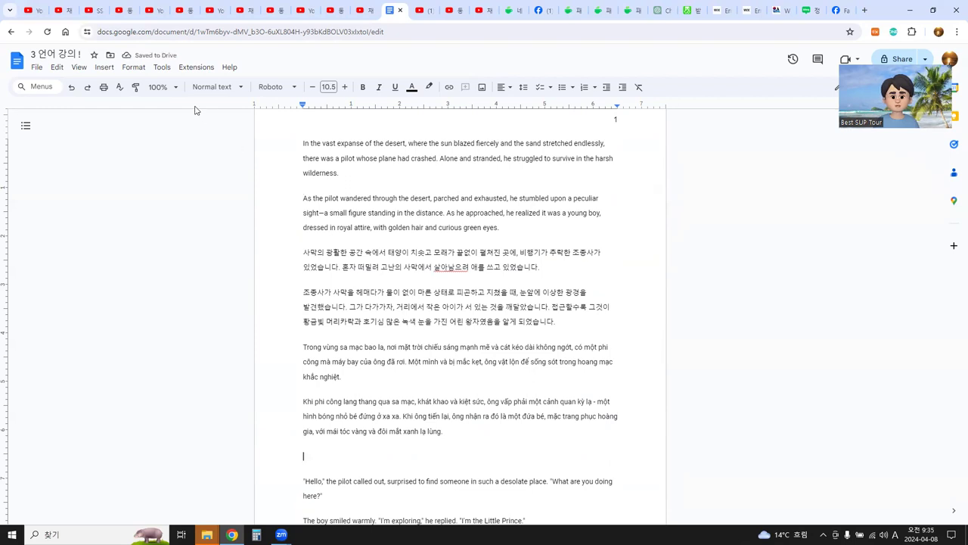
Choose 200% from the toolbar Zoom dropdown
{"action": "left_click", "coordinate": [163, 86]}
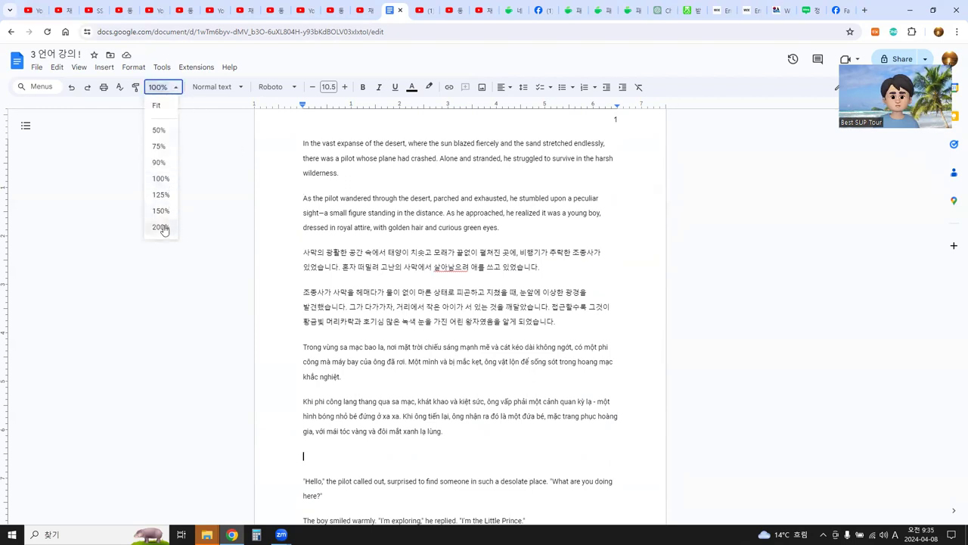
{"action": "left_click", "coordinate": [161, 227]}
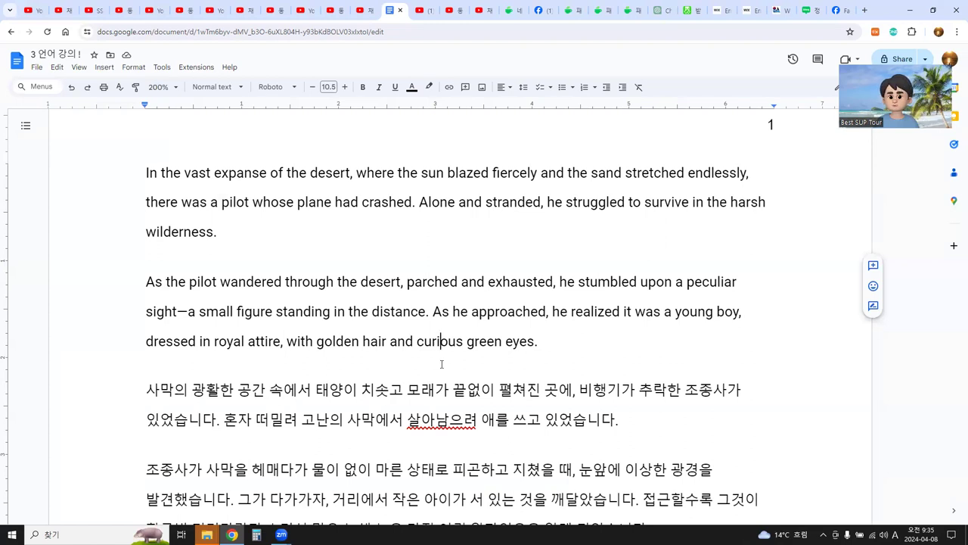
{"action": "mouse_move", "coordinate": [487, 371]}
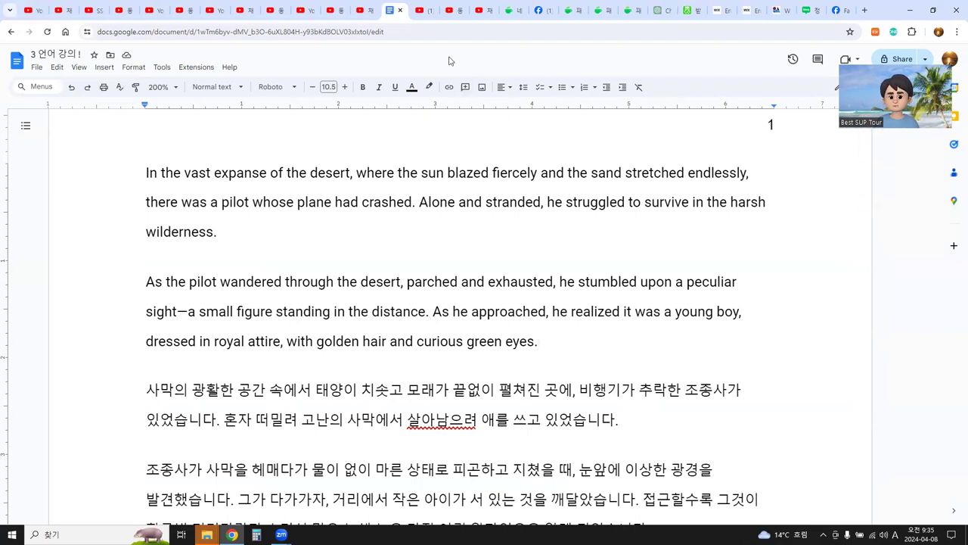
{"action": "mouse_move", "coordinate": [484, 78]}
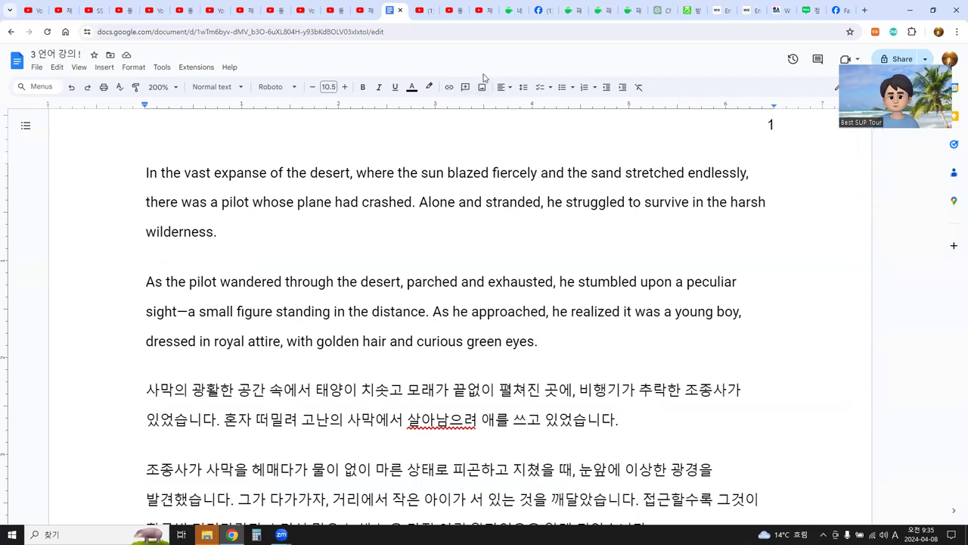